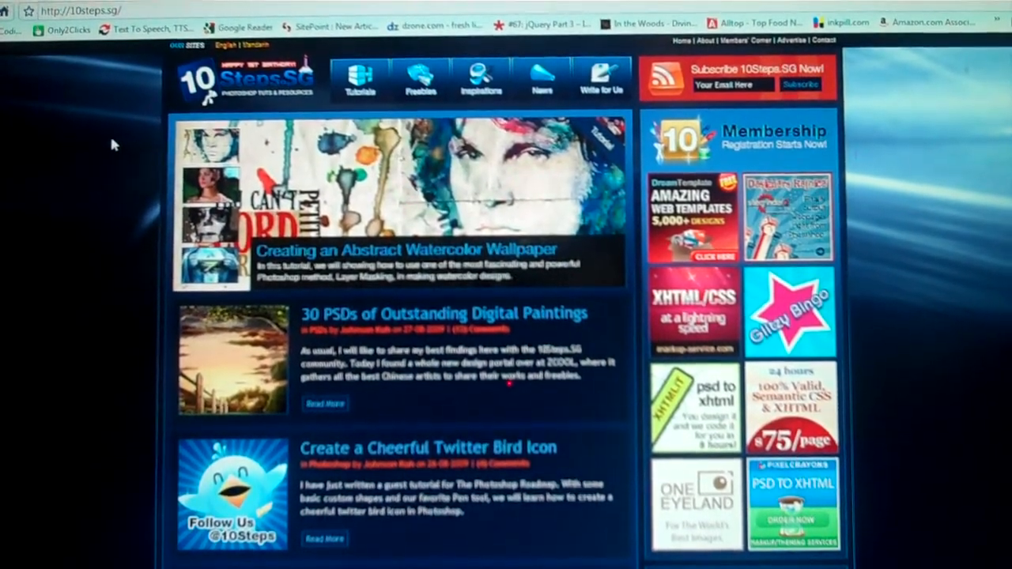
# Scroll through PSHero's recent tutorial posts, then switch to the Tutorial9 homepage
pyautogui.scroll(-3)
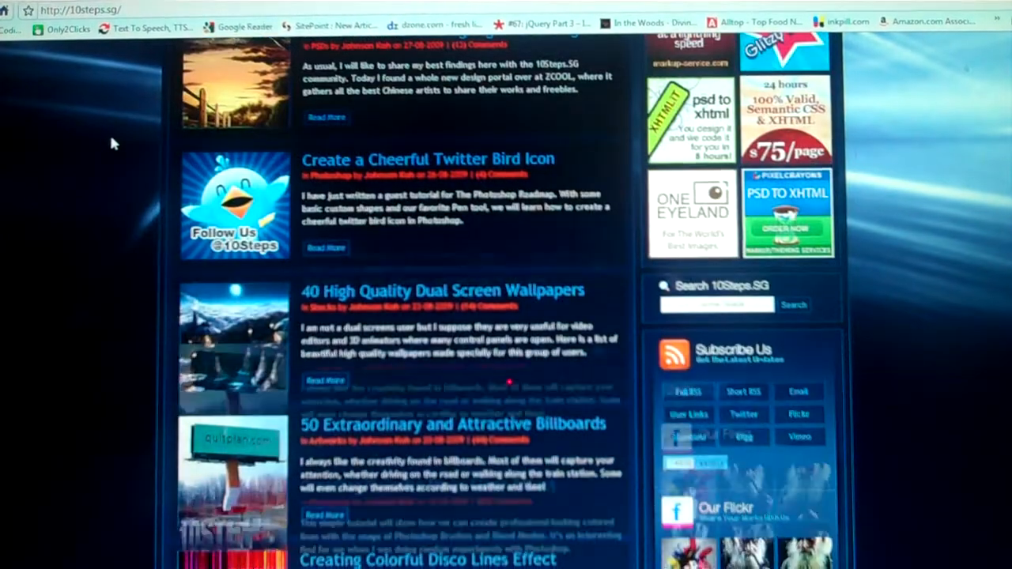
pyautogui.scroll(-3)
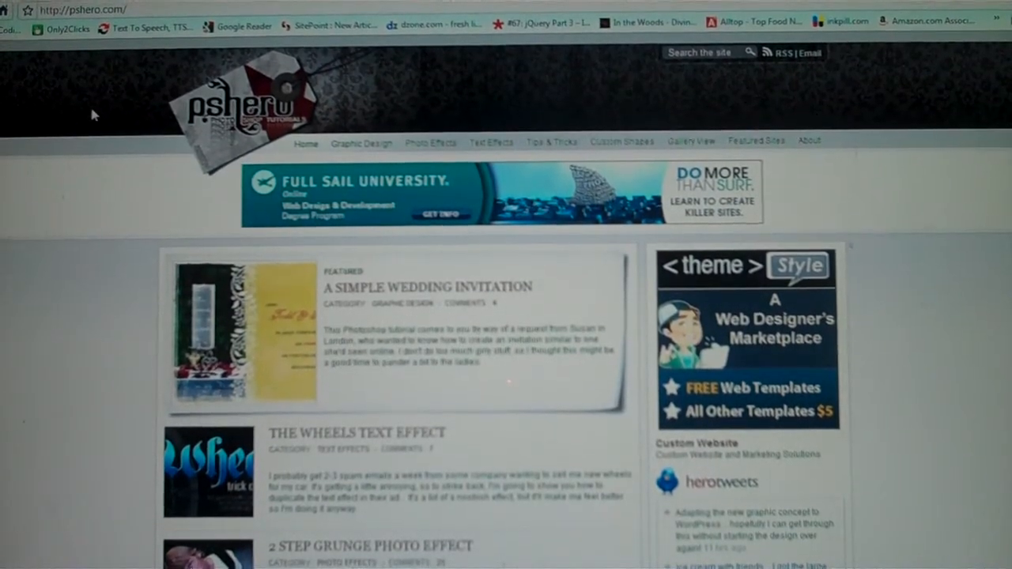
pyautogui.moveTo(113, 121)
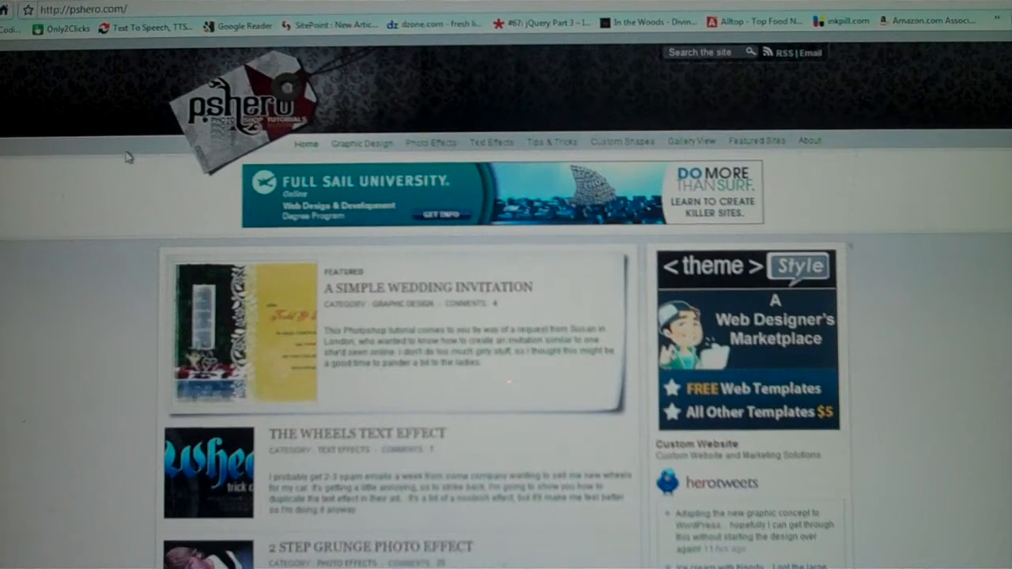
pyautogui.scroll(-3)
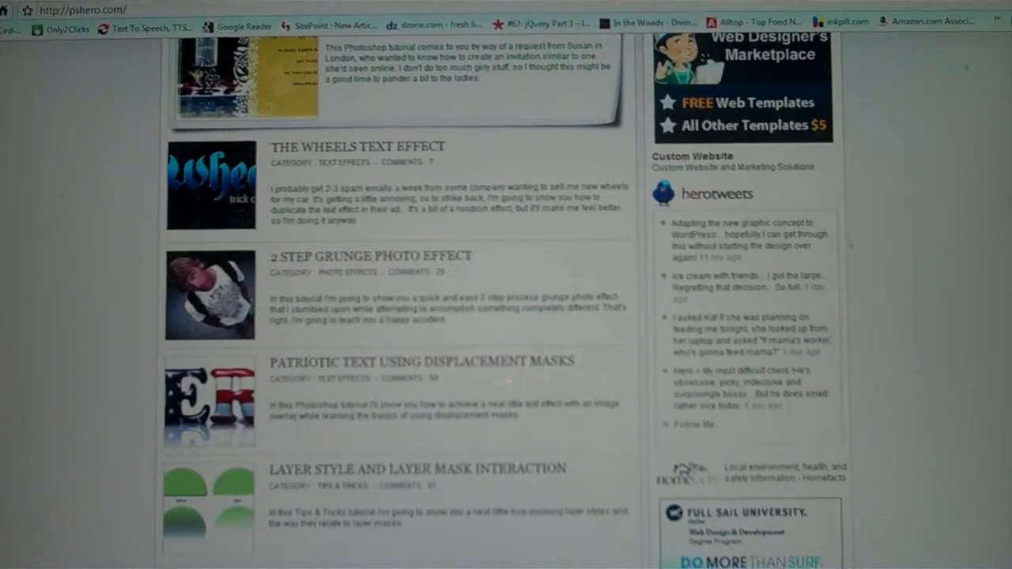
pyautogui.click(95, 9)
pyautogui.write('www.tutorial9.net')
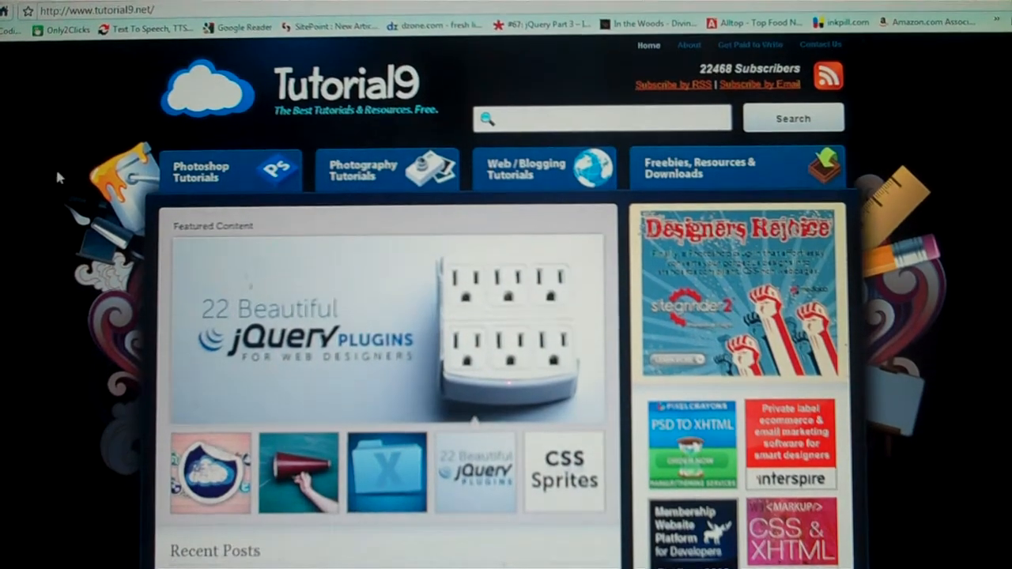
# Scroll down through Tutorial9's featured content and Recent Posts, then back up toward the top
pyautogui.scroll(-3)
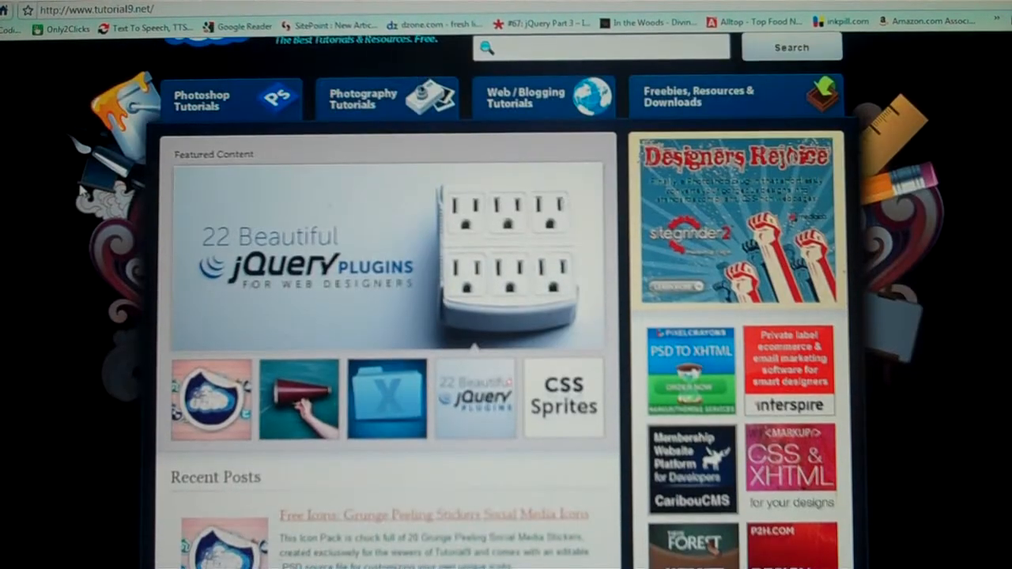
pyautogui.scroll(-3)
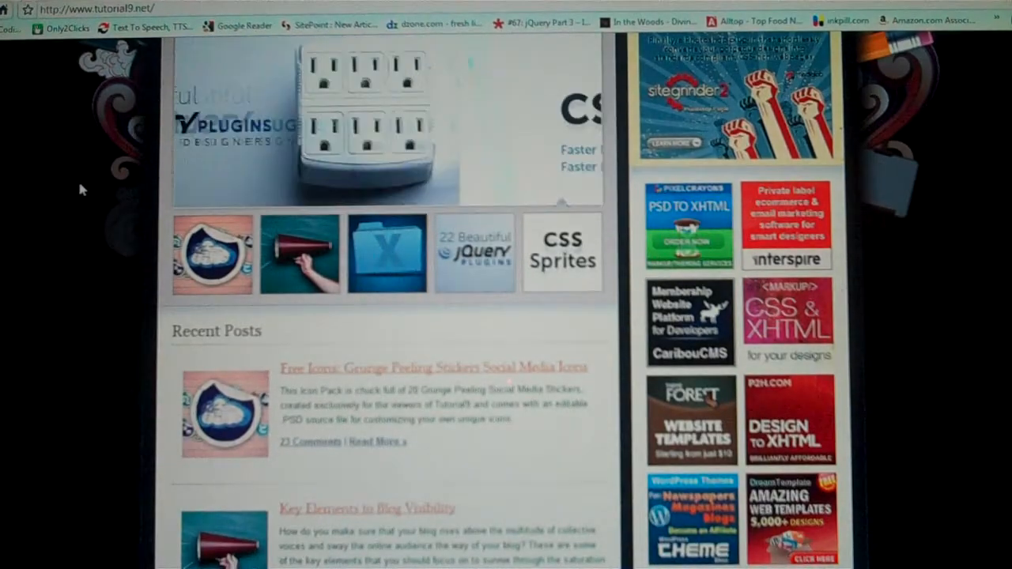
pyautogui.scroll(3)
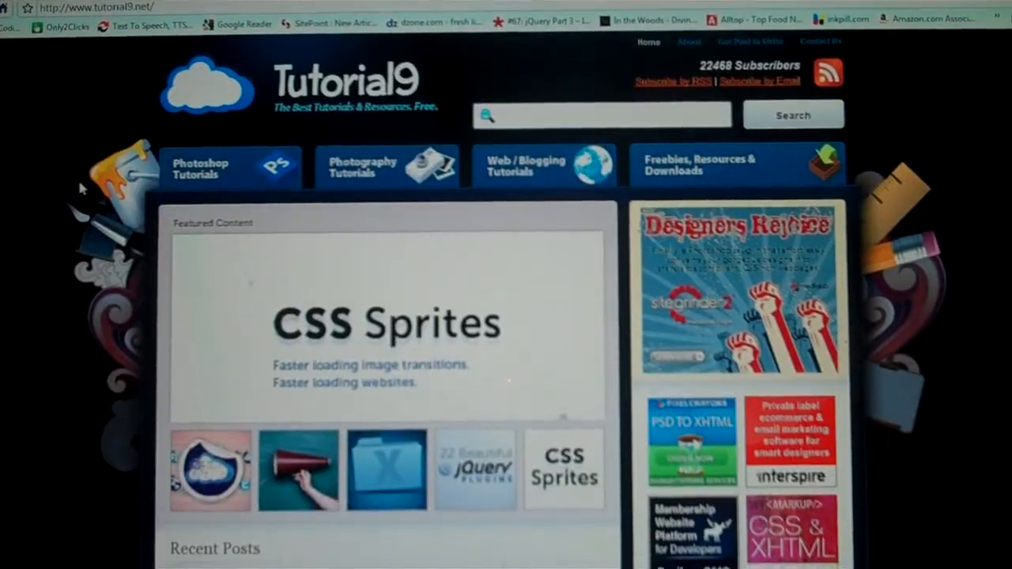
pyautogui.scroll(-3)
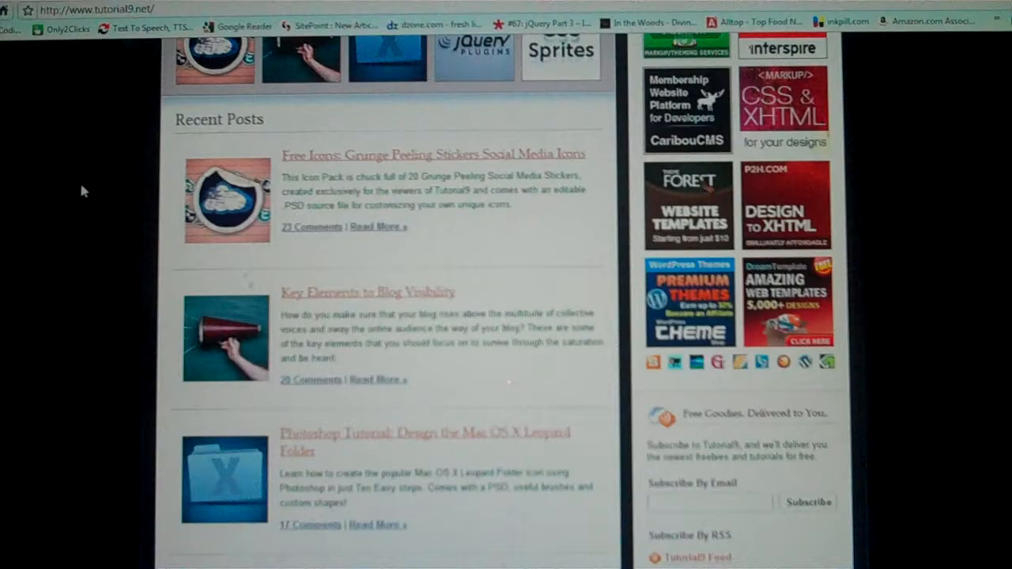
pyautogui.scroll(-3)
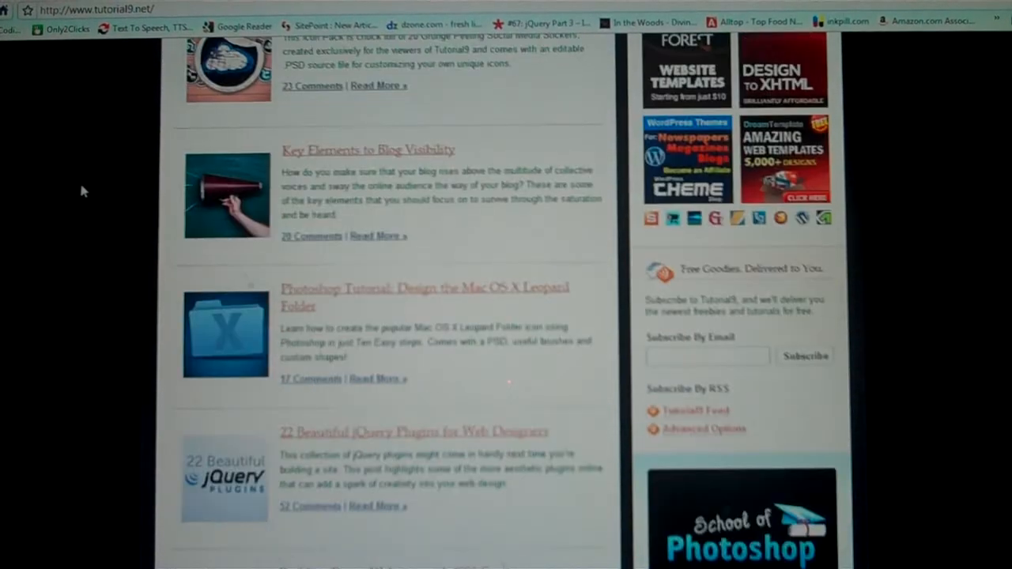
pyautogui.scroll(-3)
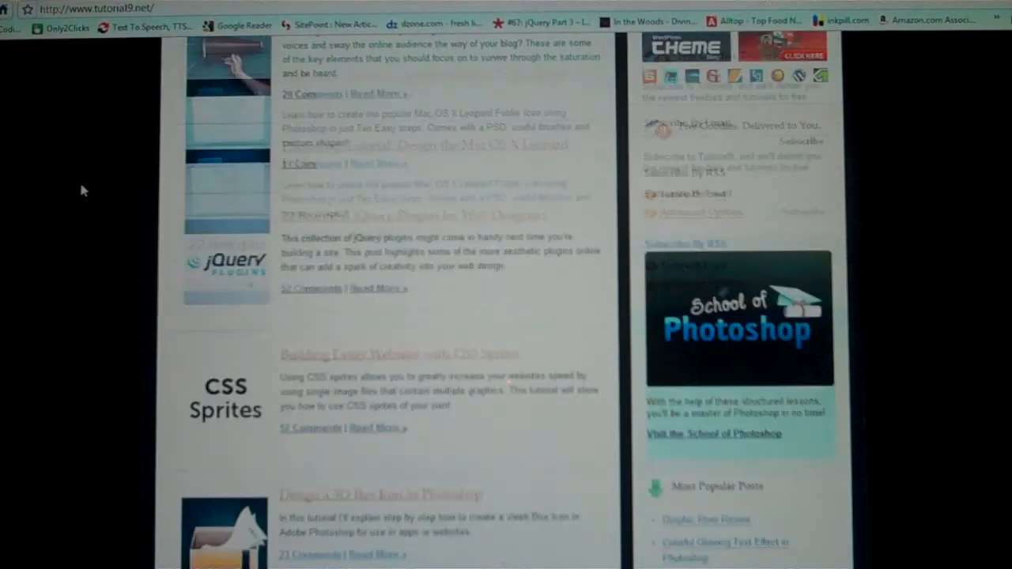
pyautogui.scroll(-3)
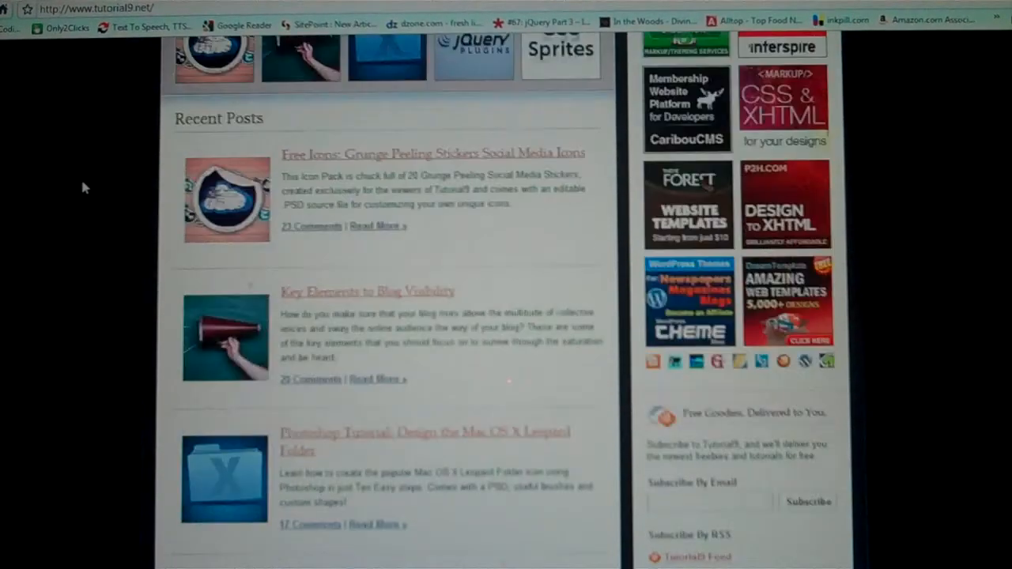
pyautogui.scroll(3)
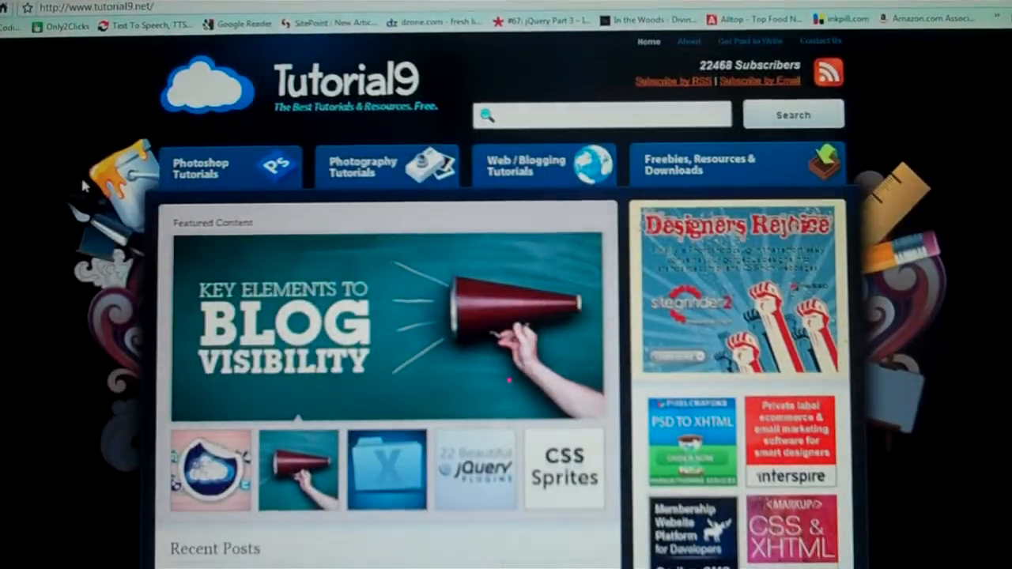